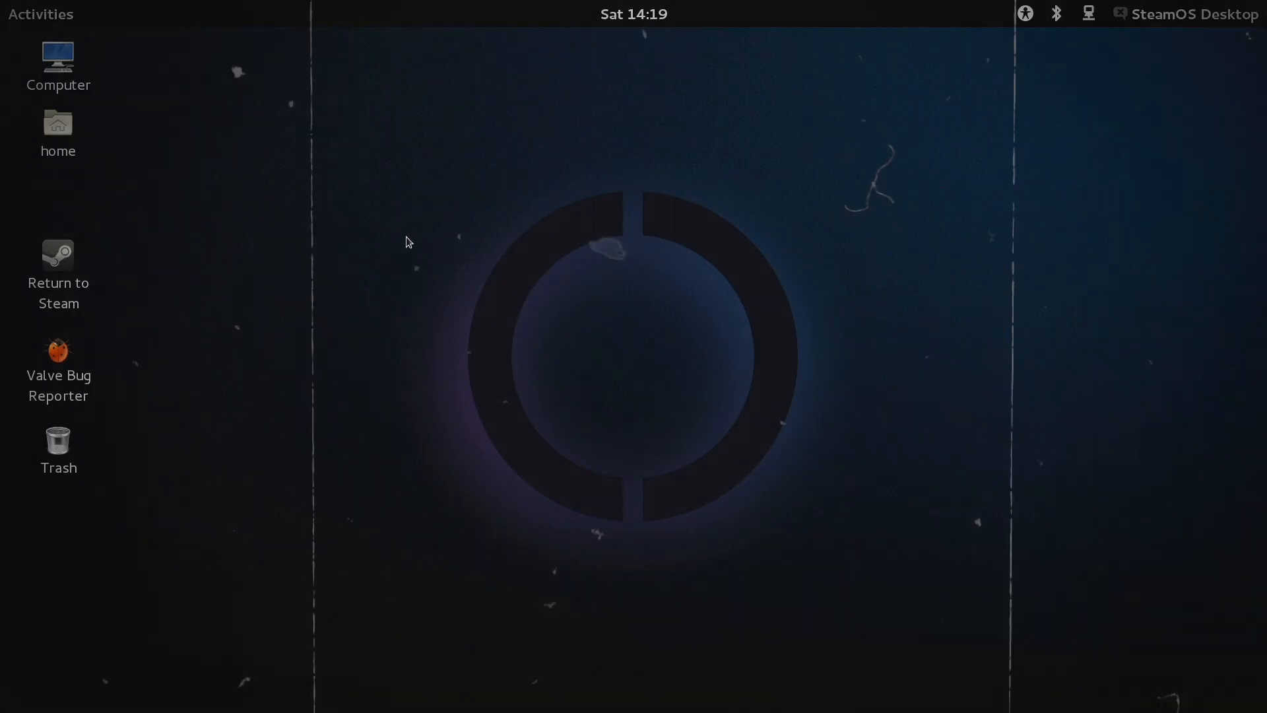
mouse_move(1158, 22)
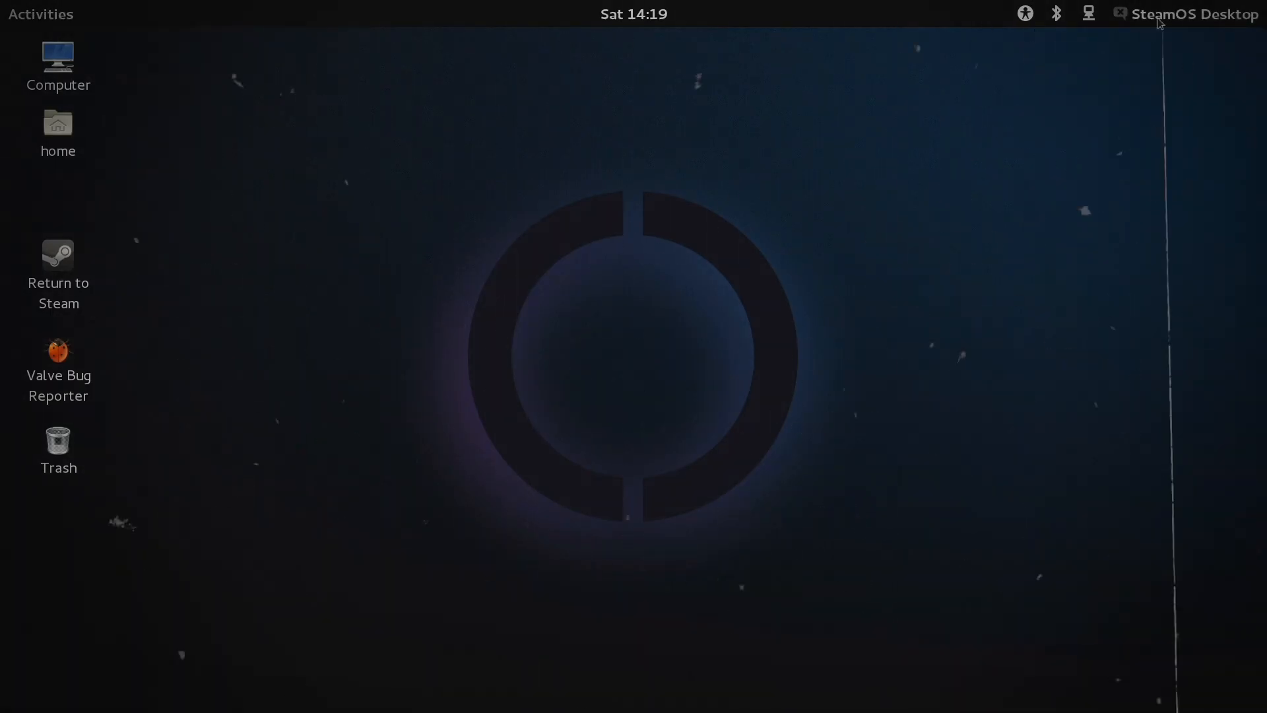
Open the SteamOS Desktop user menu from the top-right panel indicator.
click(1194, 14)
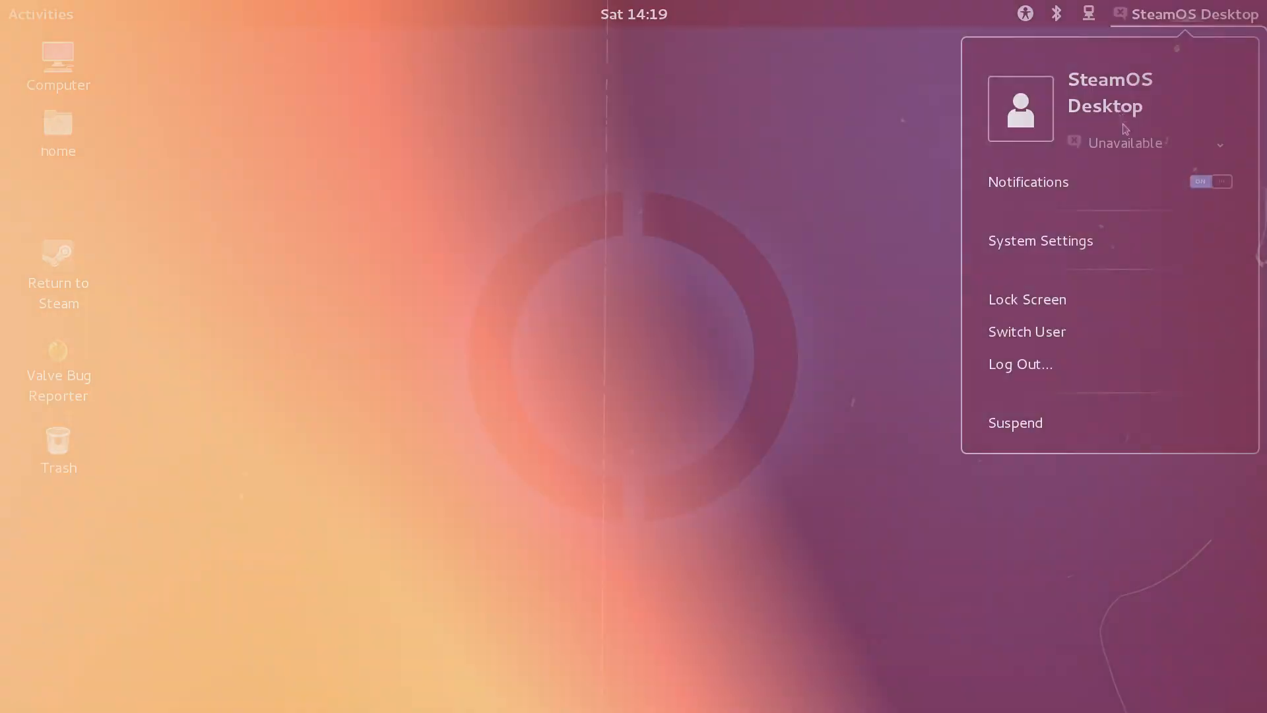